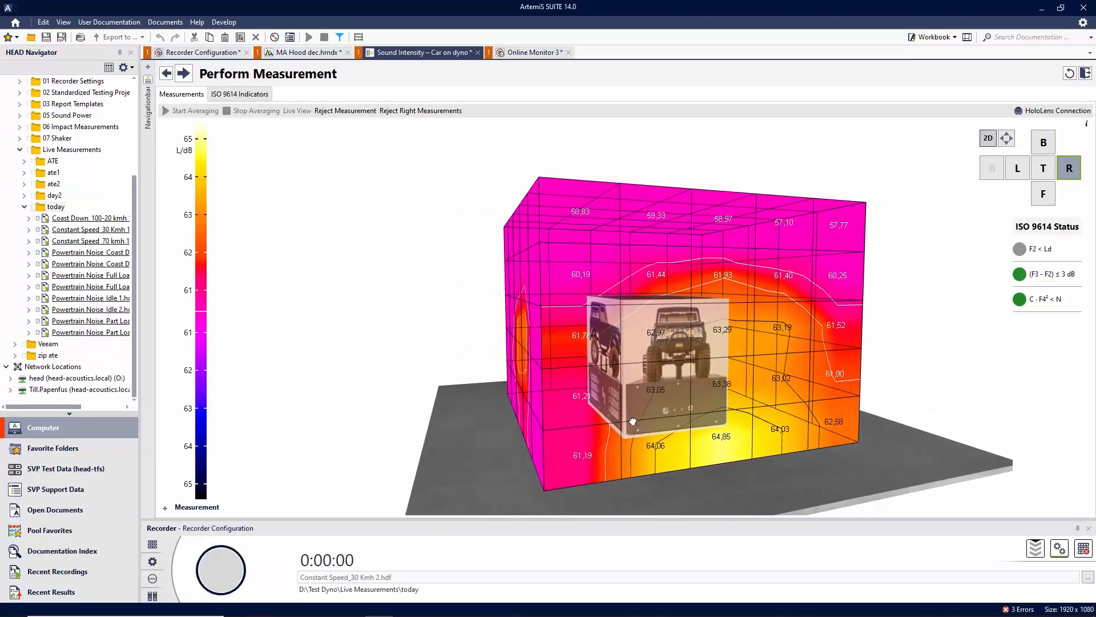
Advance from Perform Measurement to the sound power analysis showing 64.92 dB total
left_click(1017, 167)
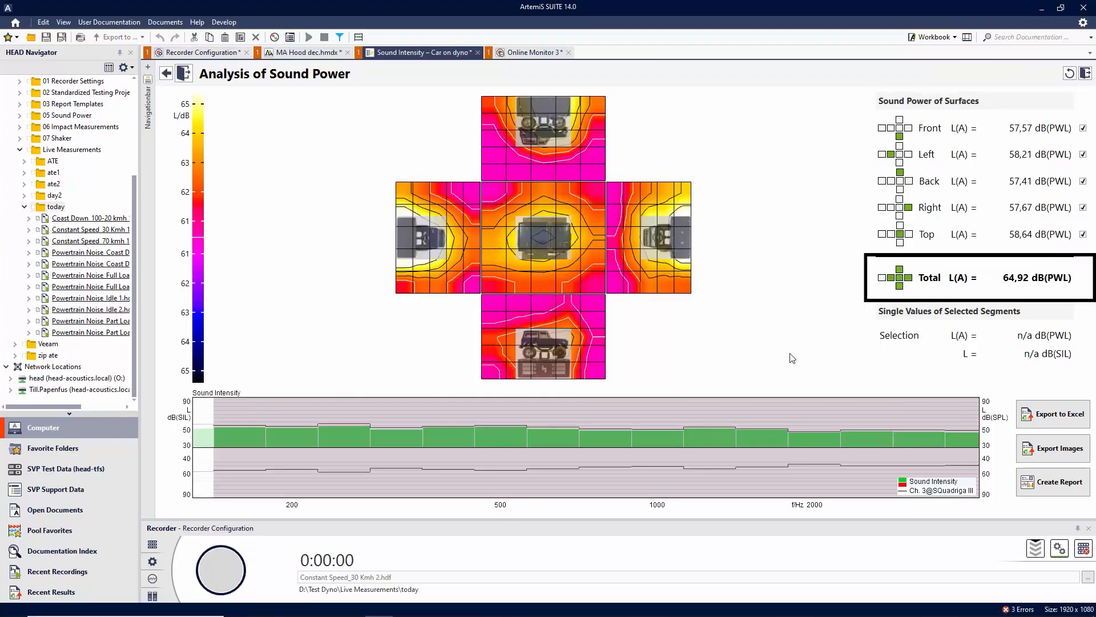
left_click(343, 435)
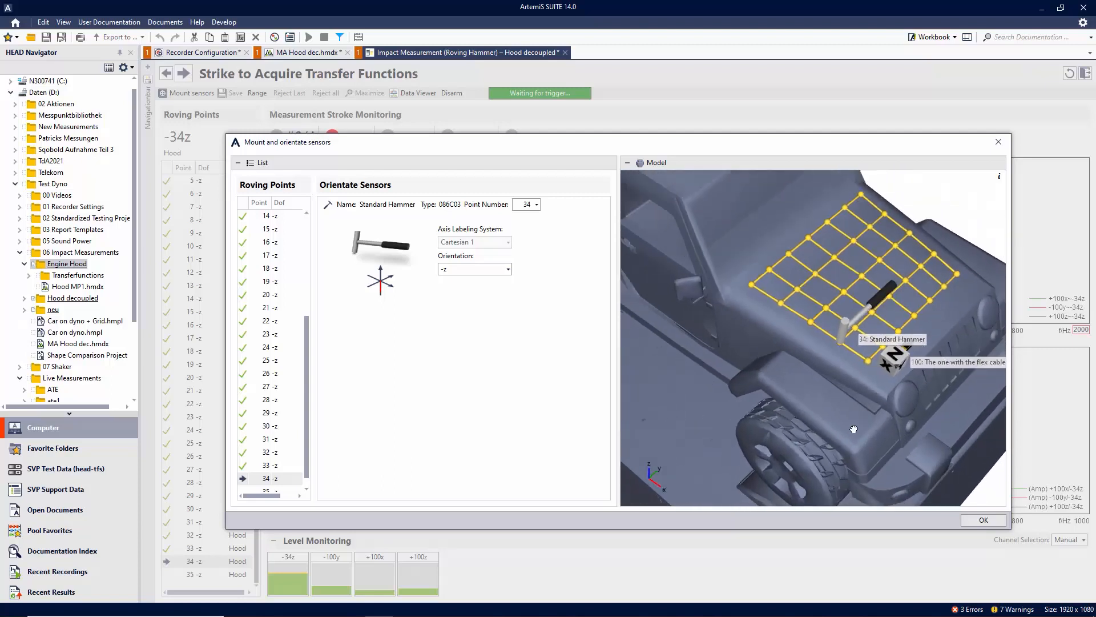
Dismiss the Mount and orient sensors overview to return to point 34 monitoring
left_click(982, 520)
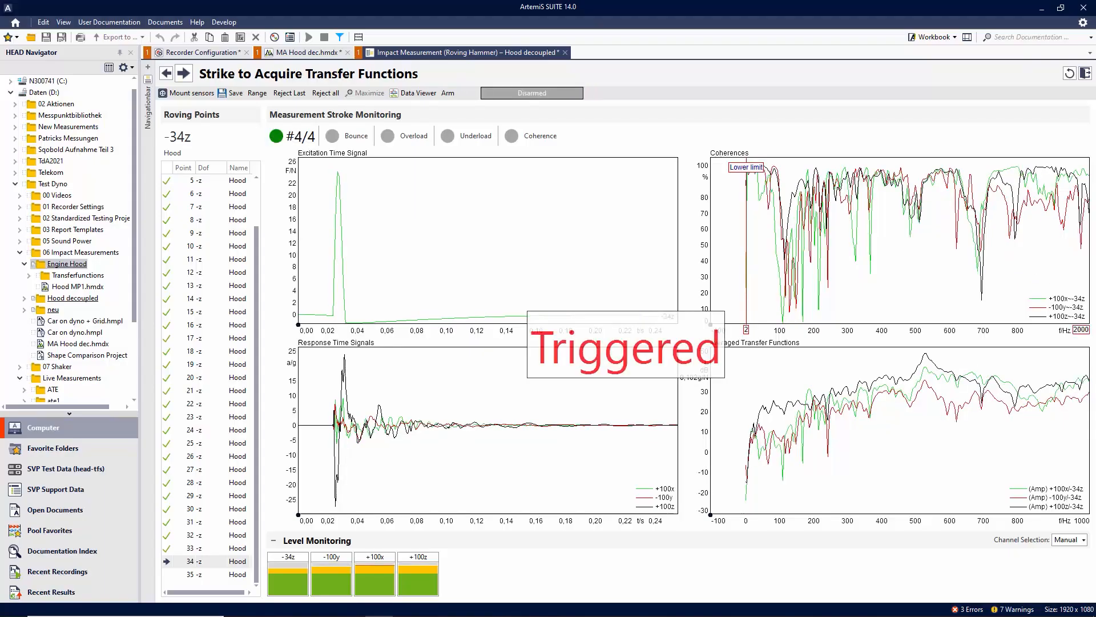
Arm the measurement and capture four hammer strike averages at point 34
left_click(186, 93)
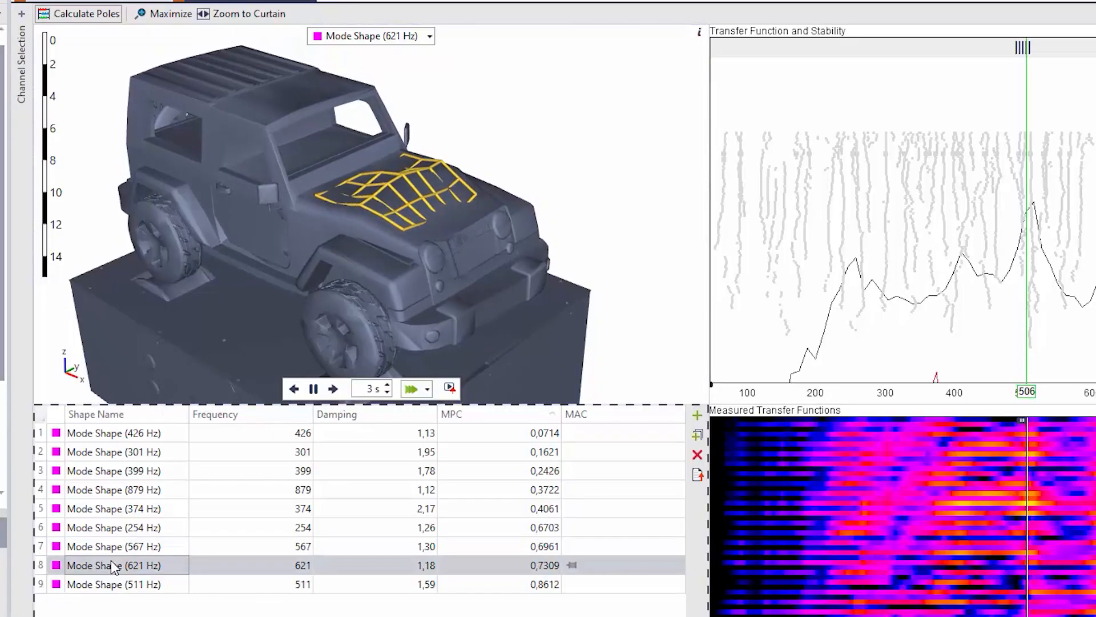
Animate the 567 Hz mode shape, then the 511 Hz mode shape
left_click(113, 546)
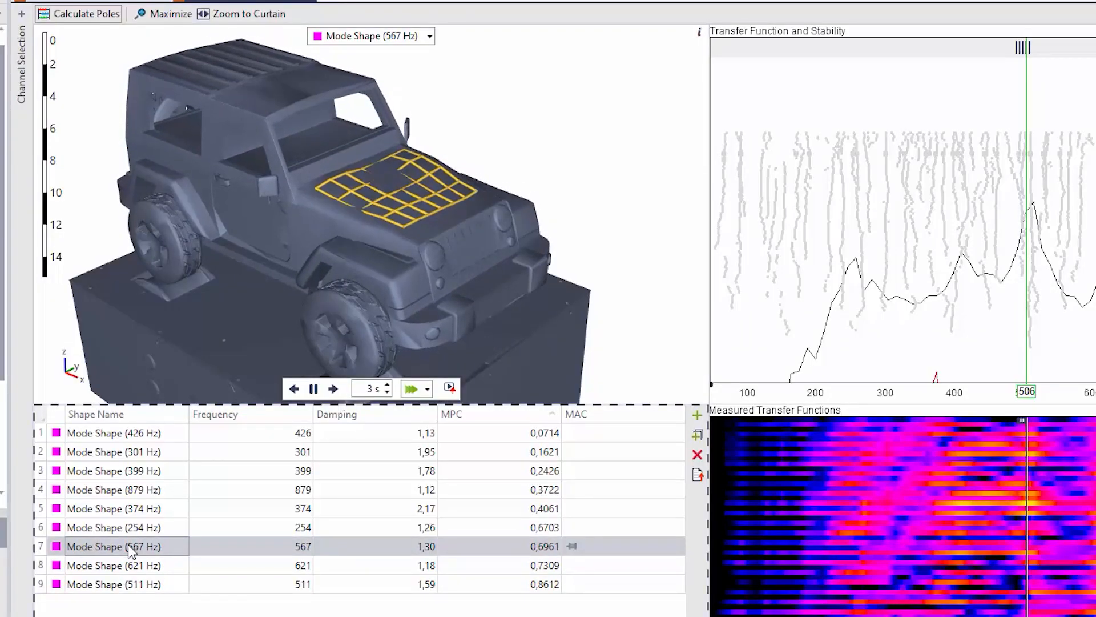
left_click(113, 583)
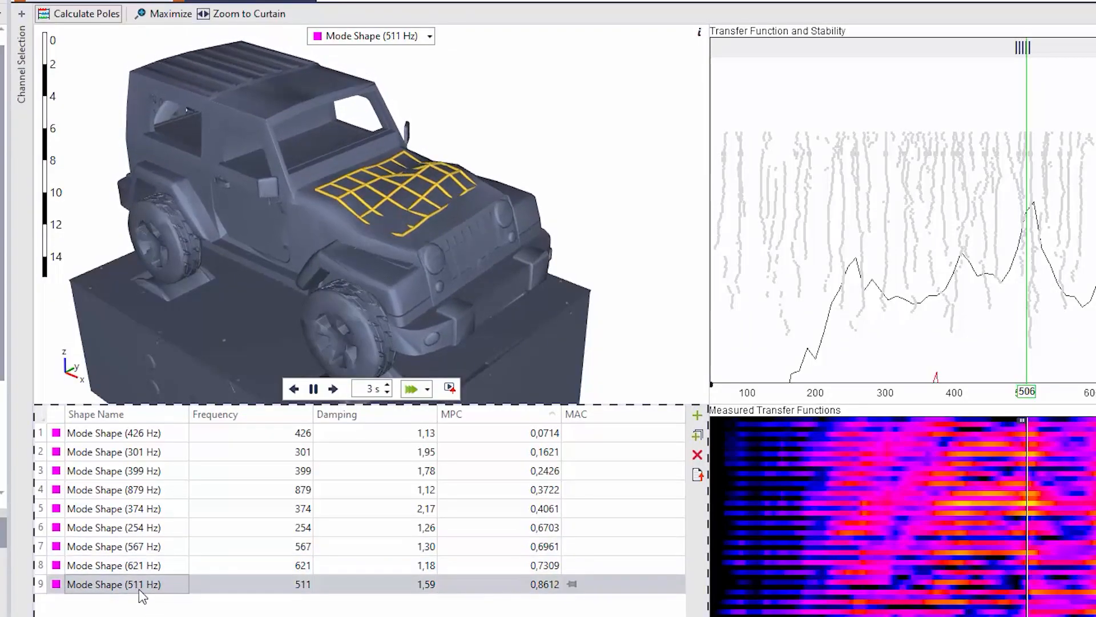